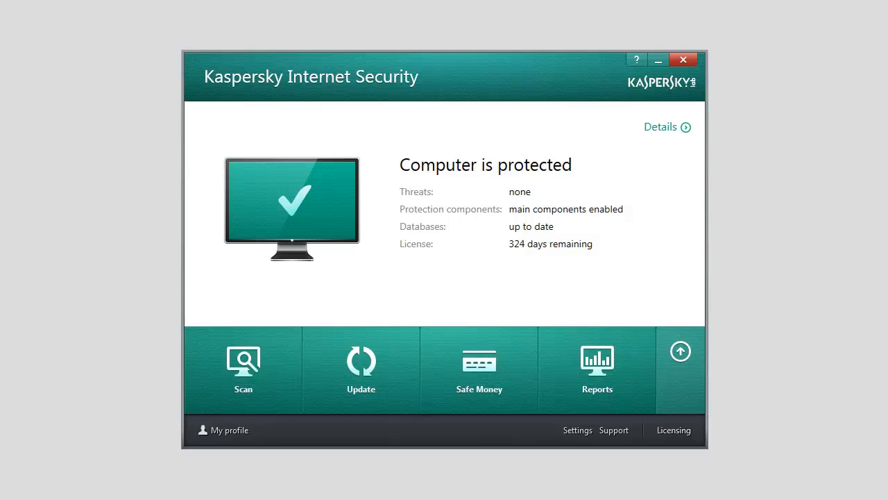
pyautogui.moveTo(577, 434)
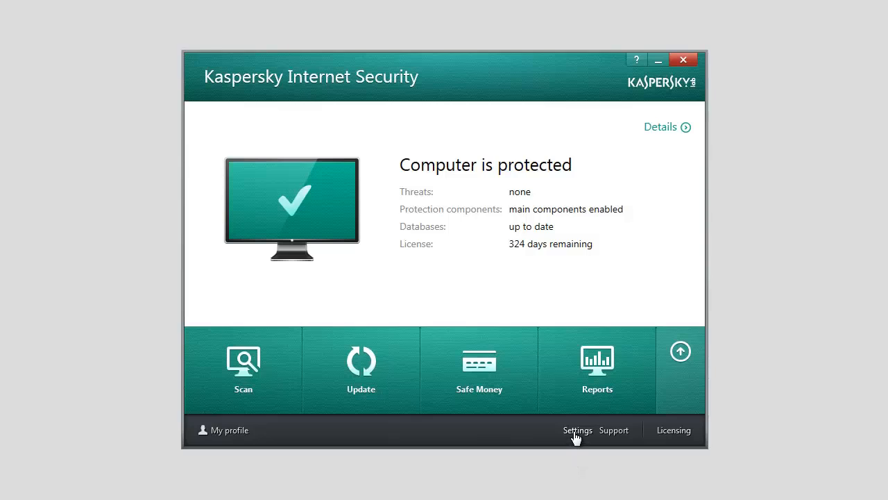
pyautogui.moveTo(578, 444)
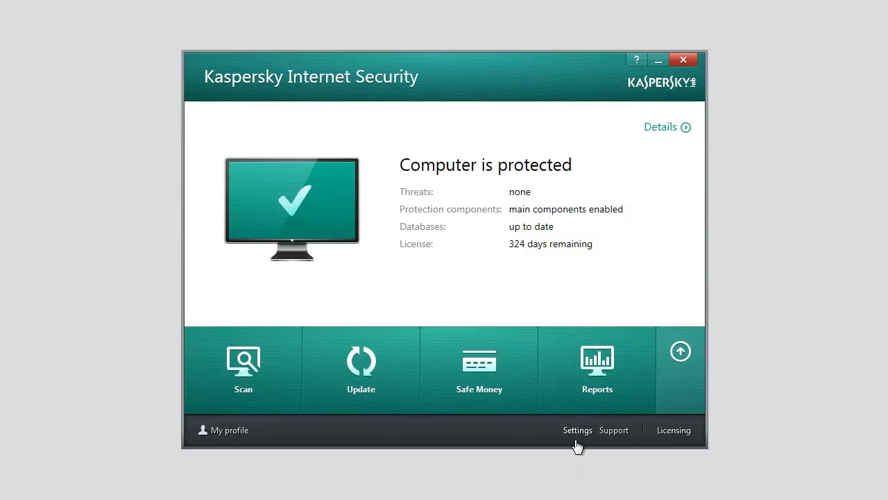
# Open Kaspersky's settings window from the main screen's bottom bar.
pyautogui.click(577, 429)
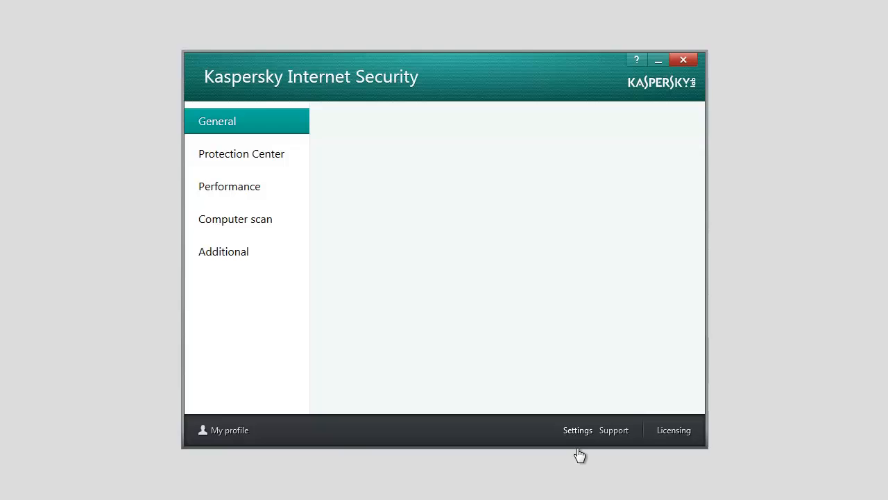
# On the General page, review default security levels and launch the Restore settings wizard.
pyautogui.click(577, 430)
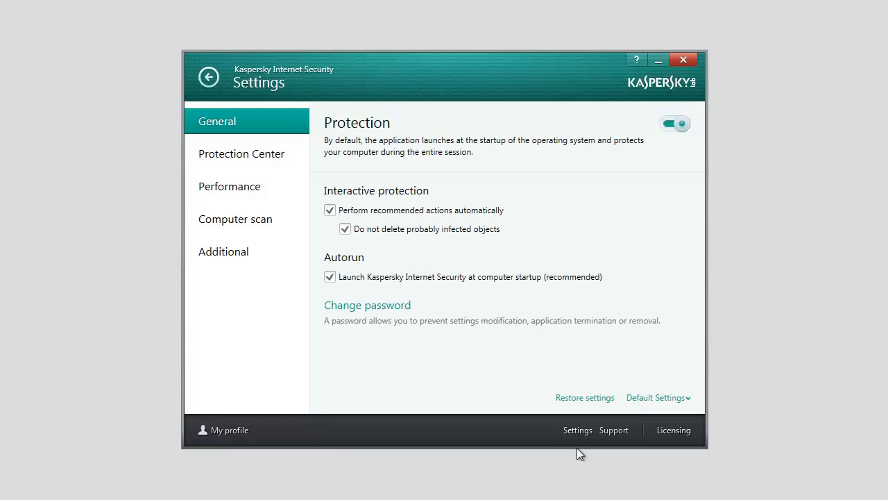
pyautogui.moveTo(689, 403)
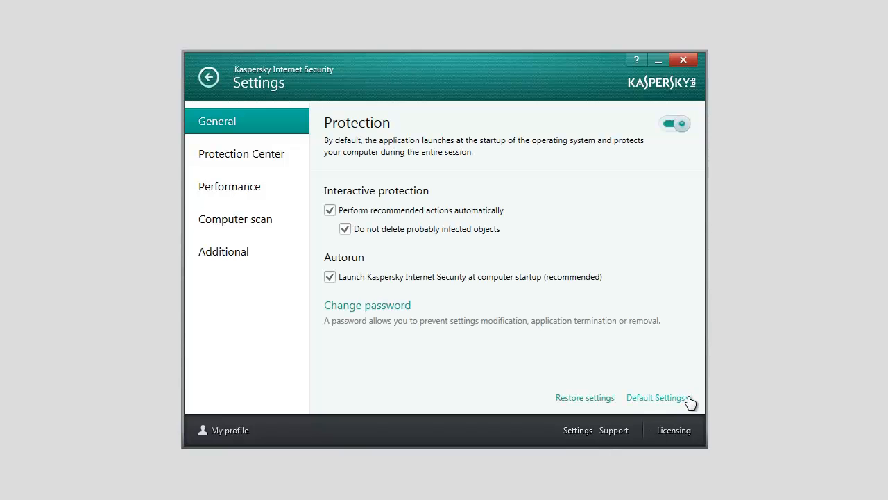
pyautogui.click(655, 396)
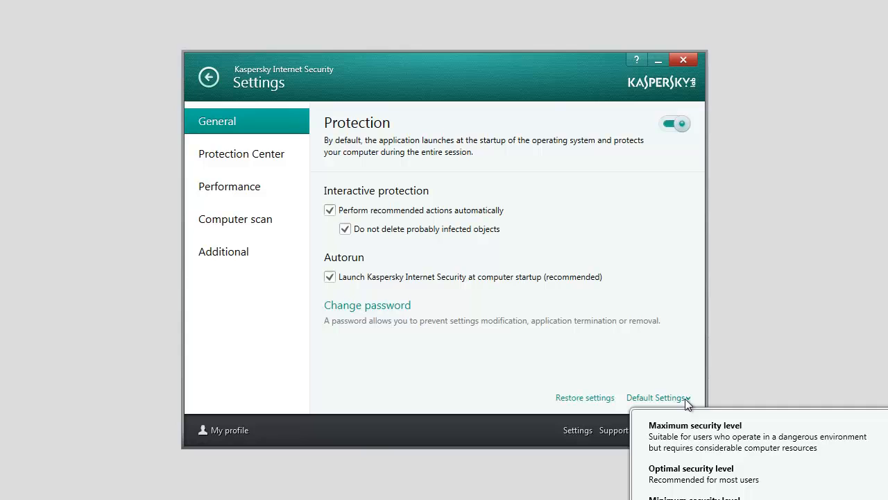
pyautogui.moveTo(584, 403)
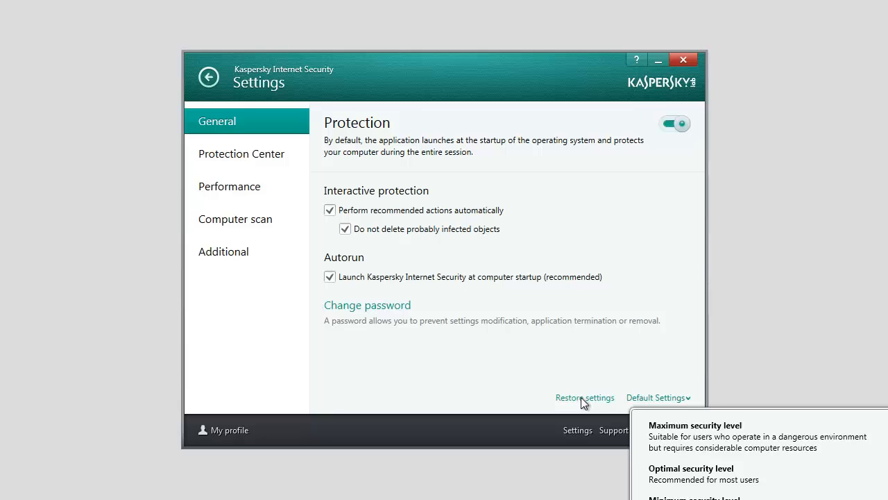
pyautogui.click(585, 397)
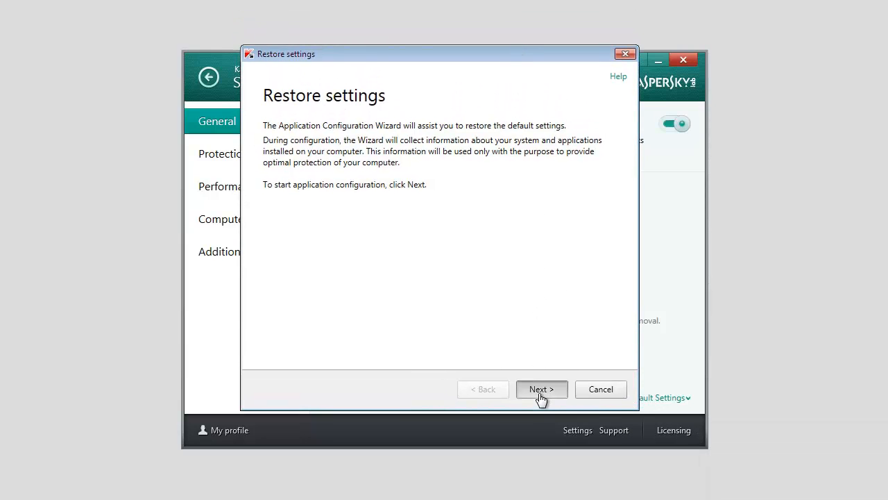
# Move to the settings list and exclude Anti-Banner and Application Control from the restore.
pyautogui.click(541, 388)
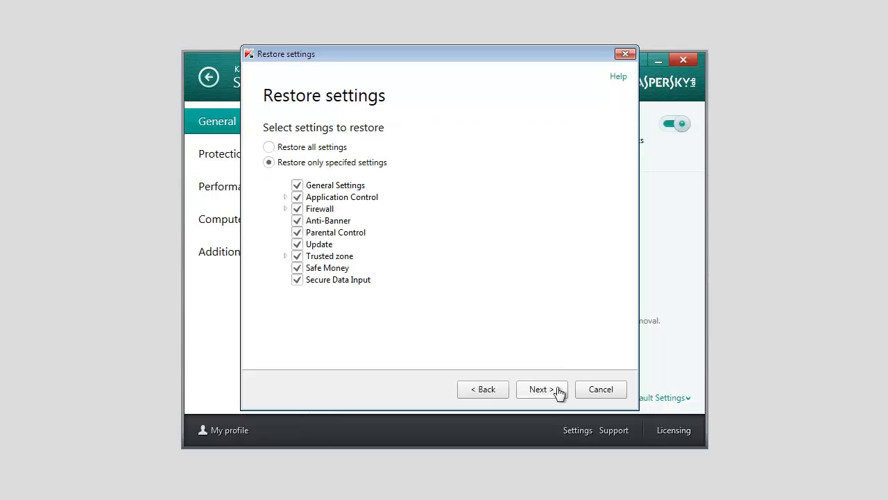
pyautogui.moveTo(477, 351)
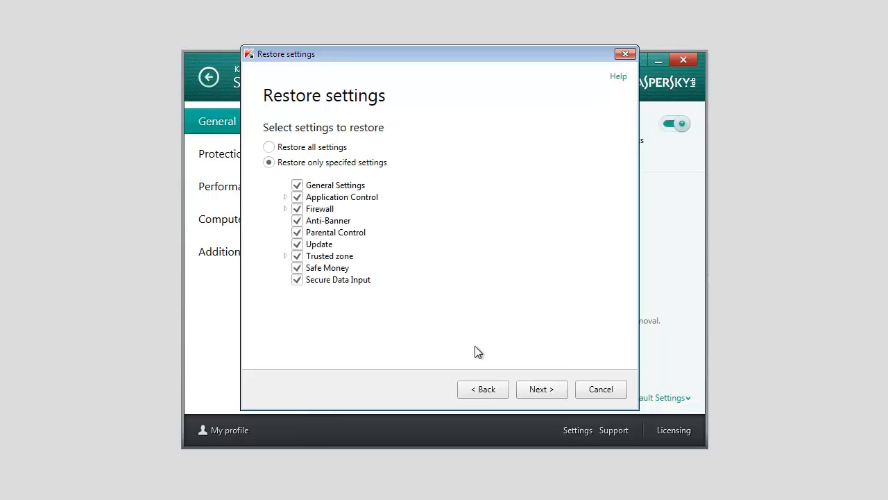
pyautogui.moveTo(336, 316)
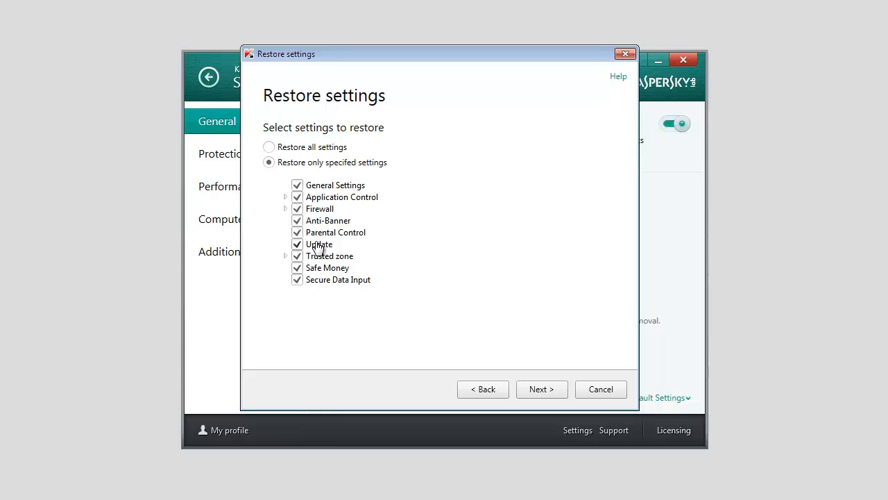
pyautogui.moveTo(333, 258)
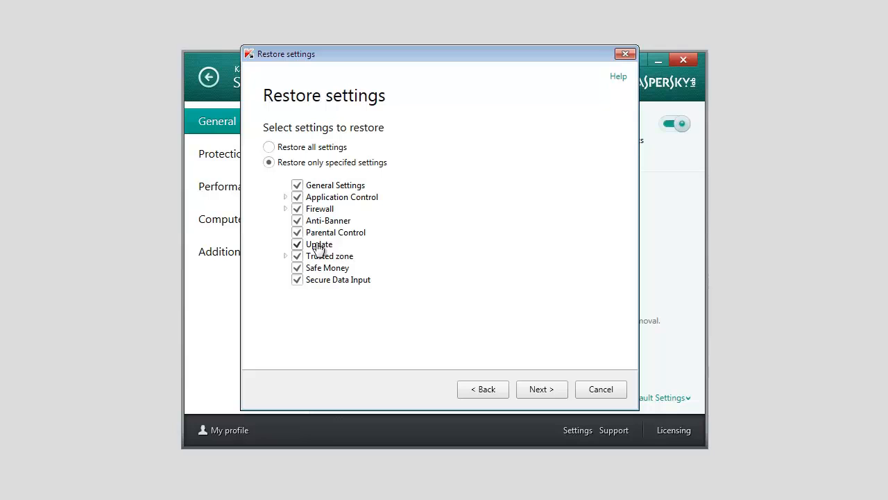
pyautogui.click(297, 221)
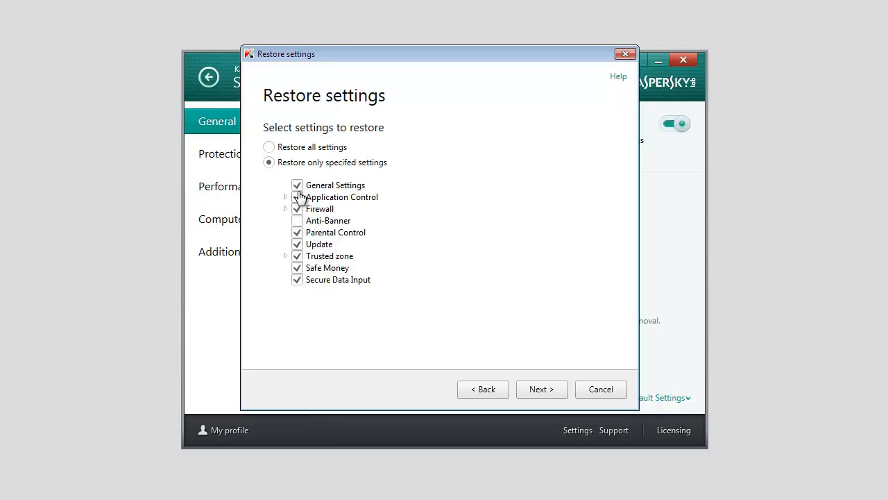
pyautogui.click(297, 196)
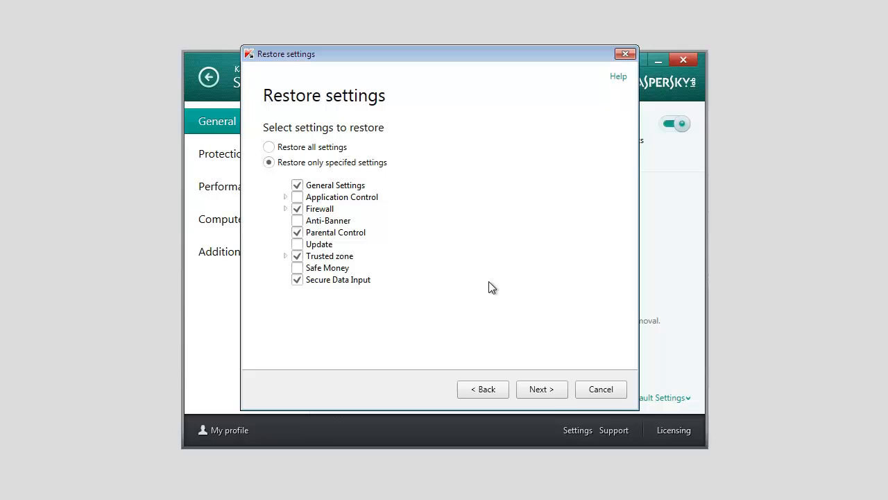
# Restore the selected settings to defaults and finish the wizard after completion.
pyautogui.click(542, 388)
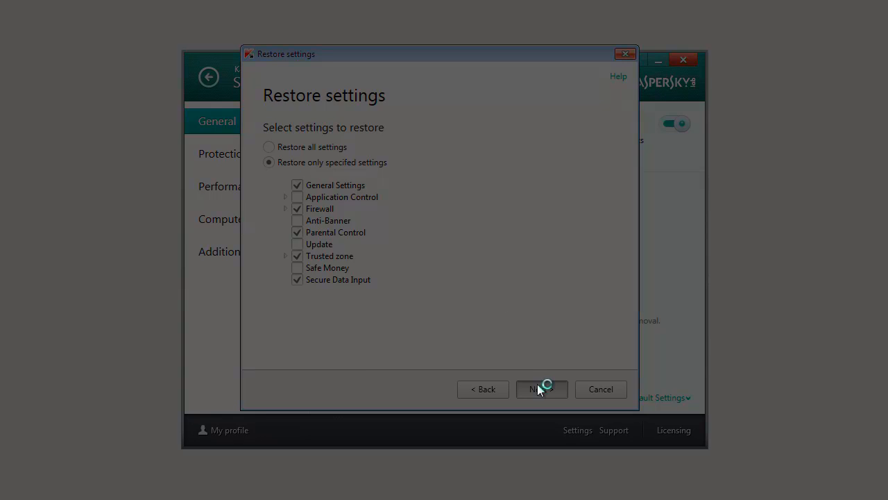
pyautogui.click(541, 388)
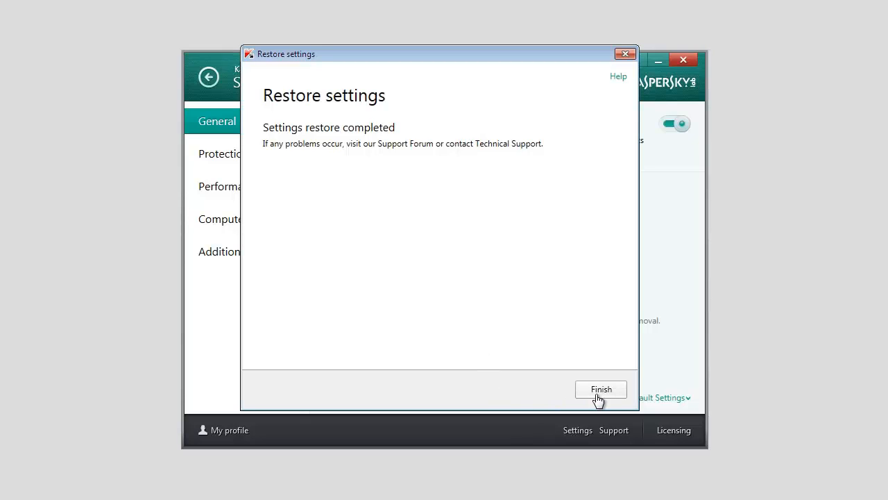
pyautogui.click(600, 389)
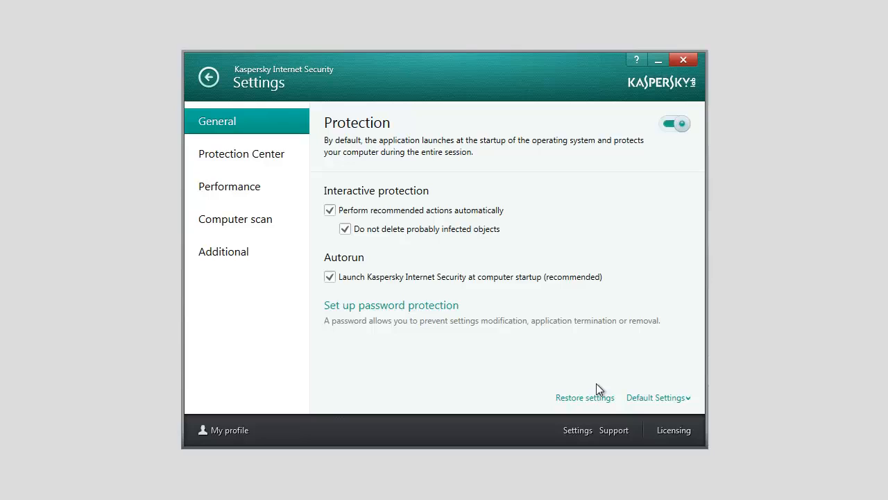
pyautogui.moveTo(599, 376)
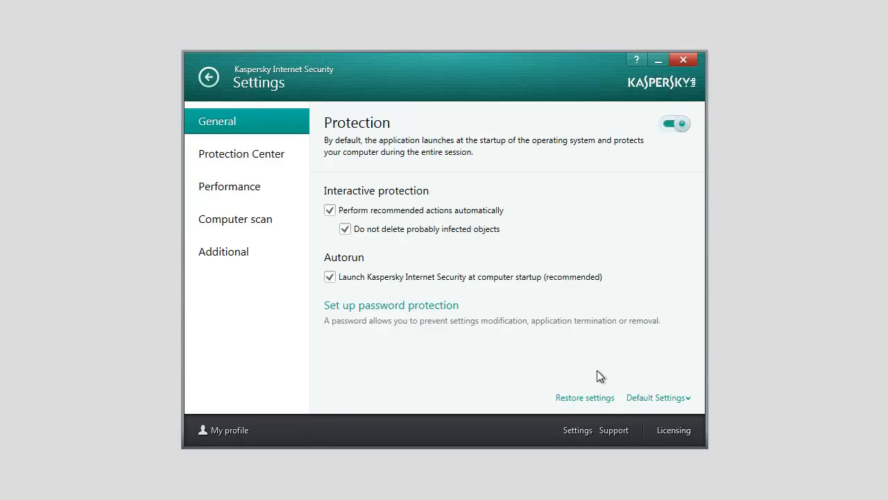